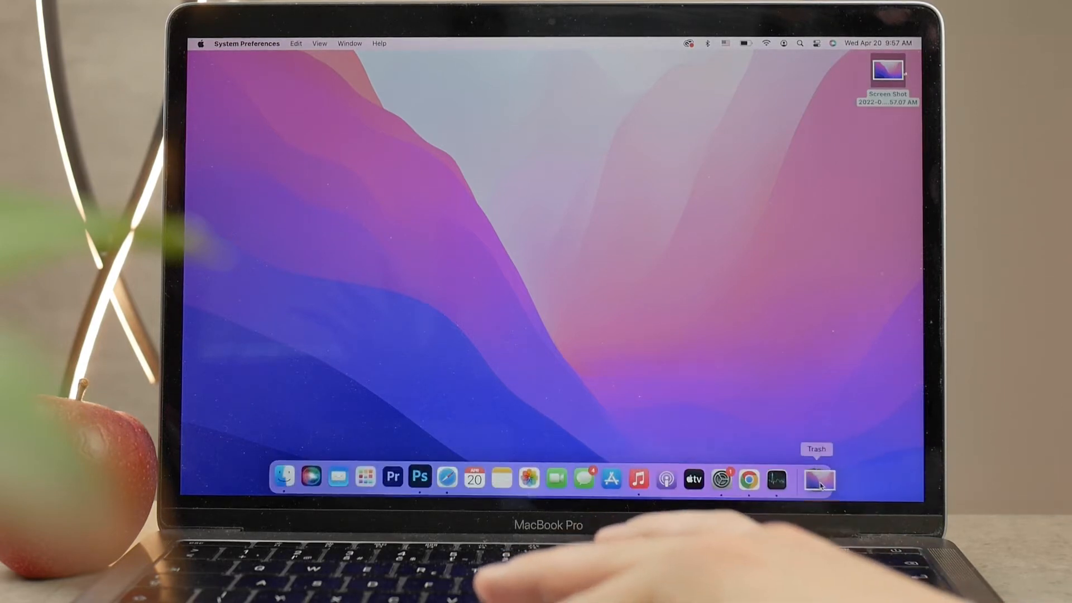
Step: Capture a selected strip of the menu bar status icons and bring the shot up in Markup
key(Cmd+Shift+4)
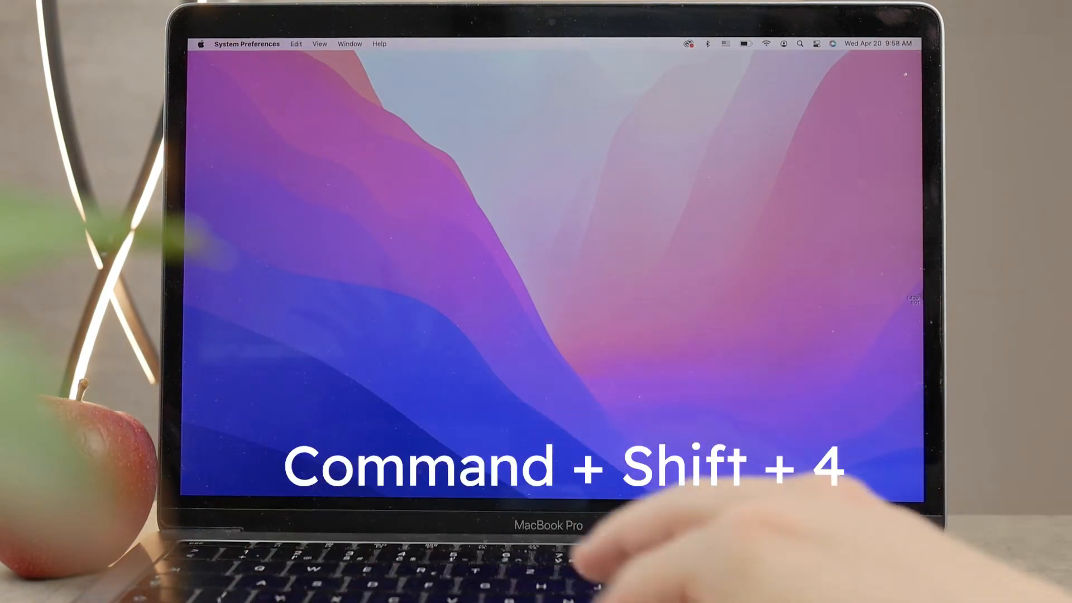
key(Cmd+Shift+4)
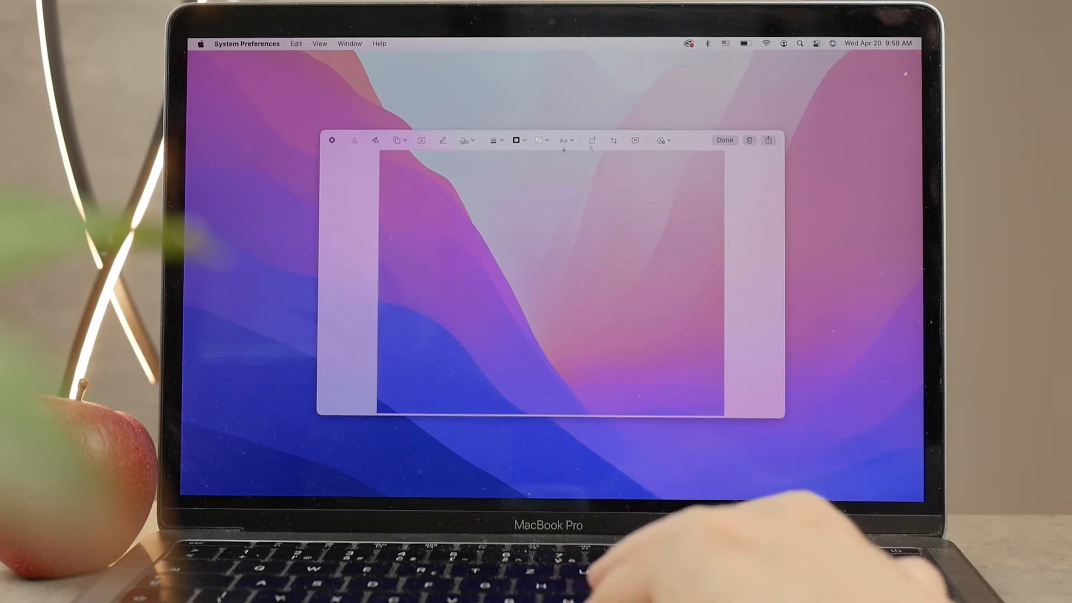
click(724, 141)
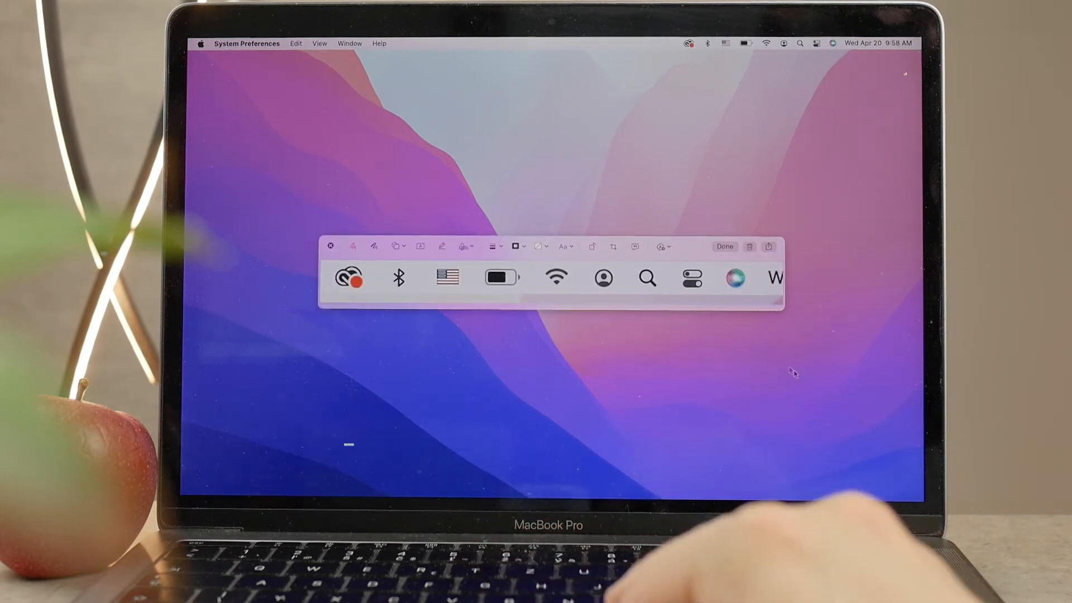
Step: Finish with the screenshot in Markup via Done, leaving a clear desktop
click(724, 246)
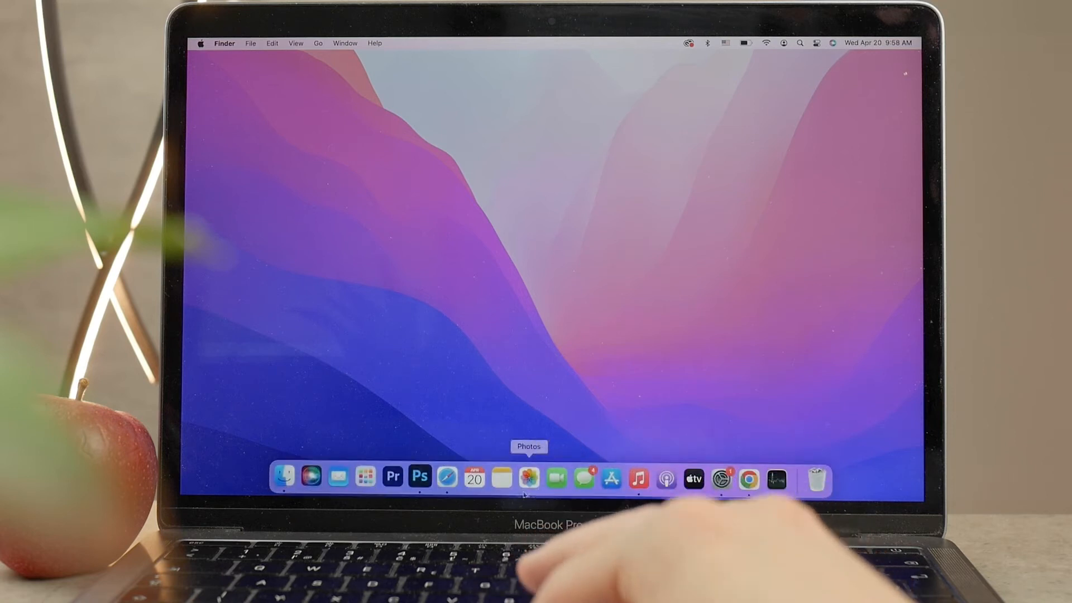
mouse_move(363, 478)
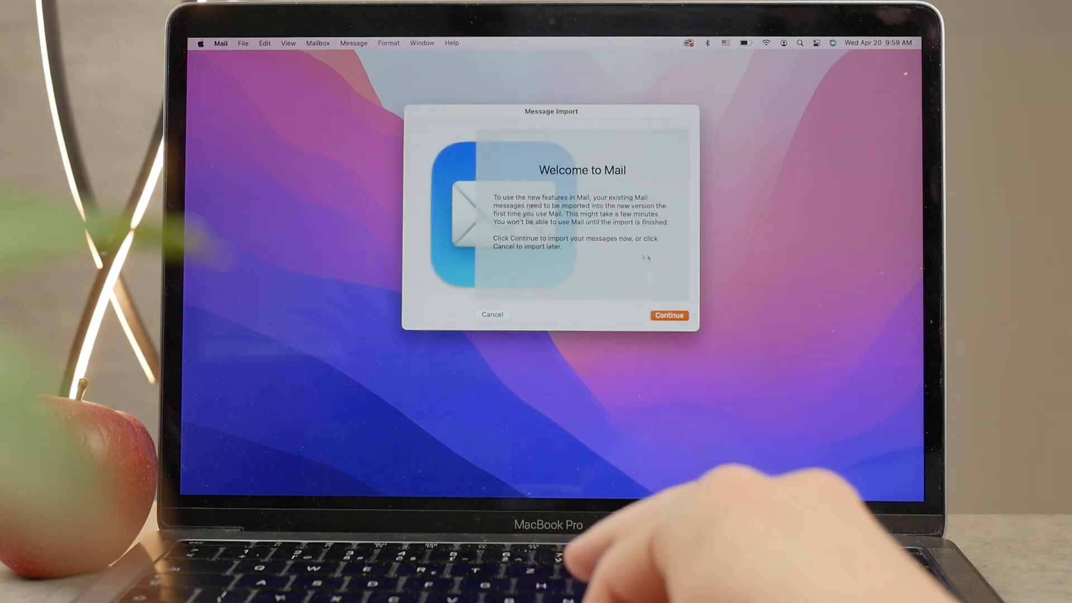
Step: Accept Mail's message import with Continue, then close the empty Inbox window
click(491, 315)
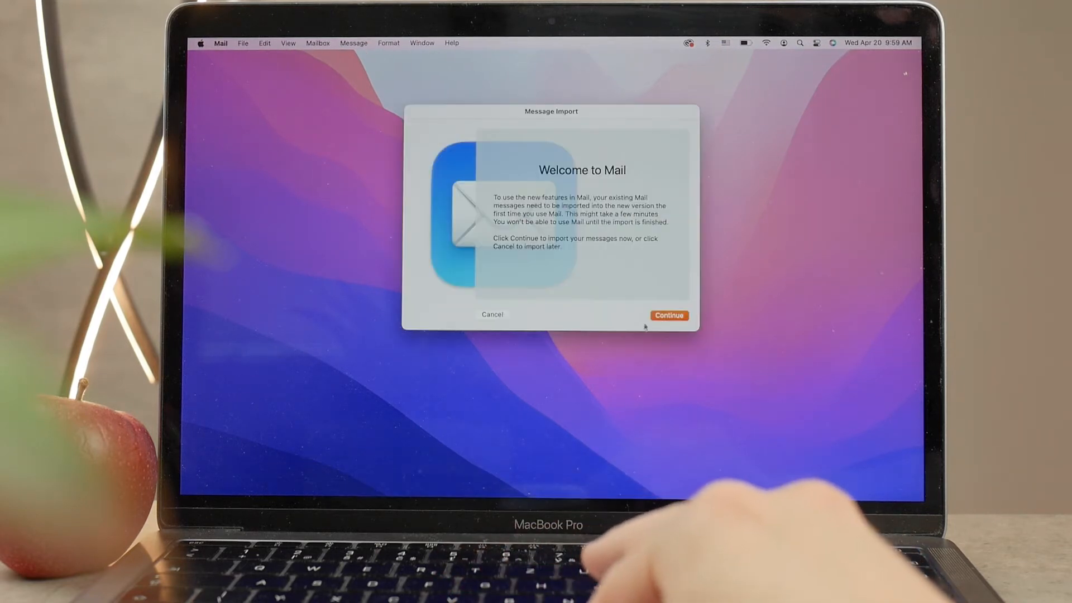
click(668, 315)
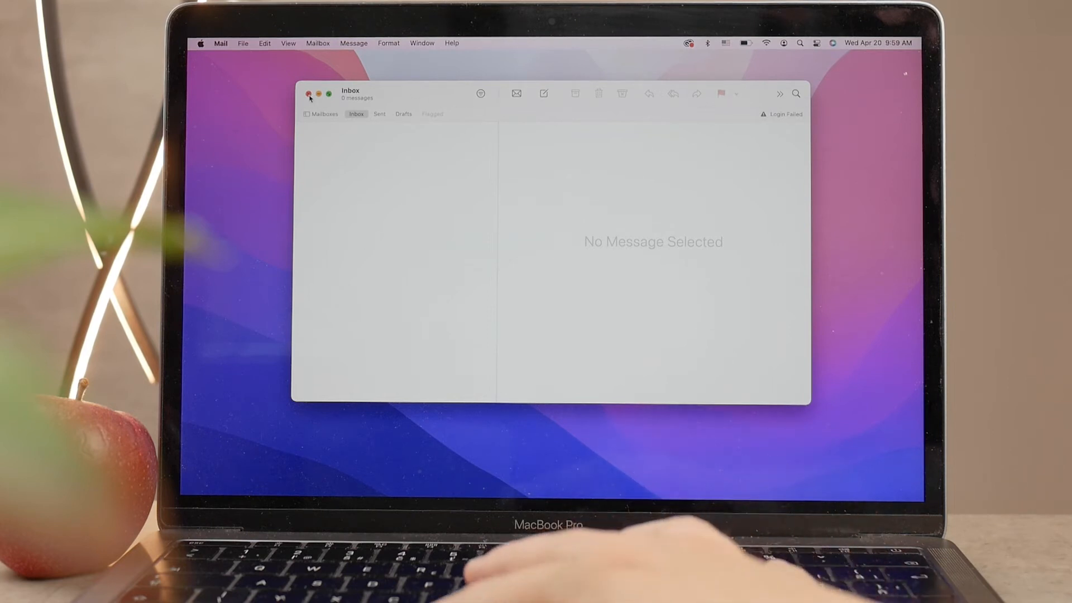
click(313, 93)
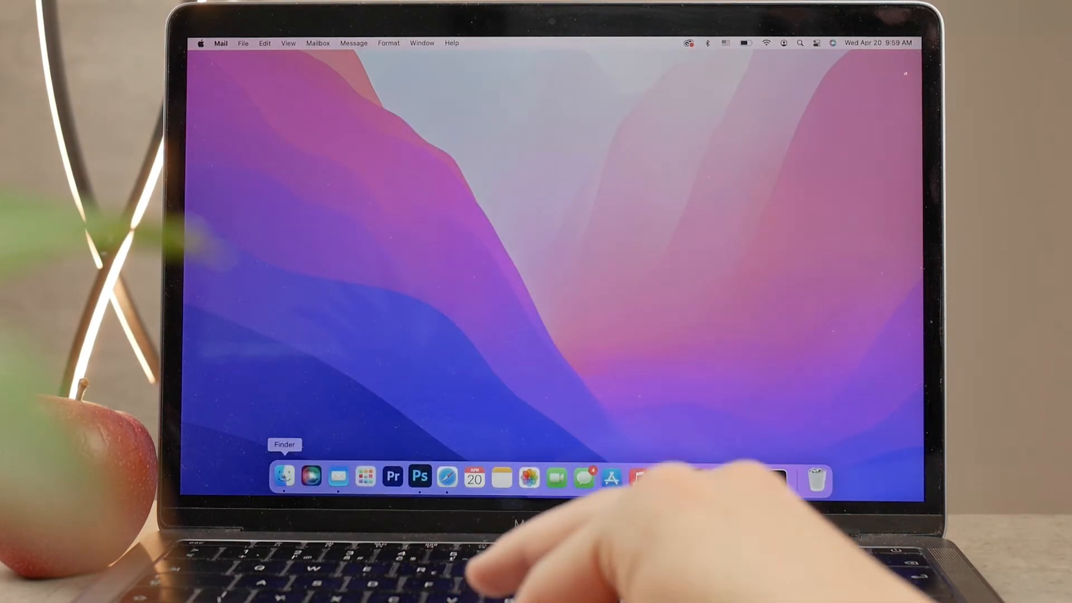
click(285, 478)
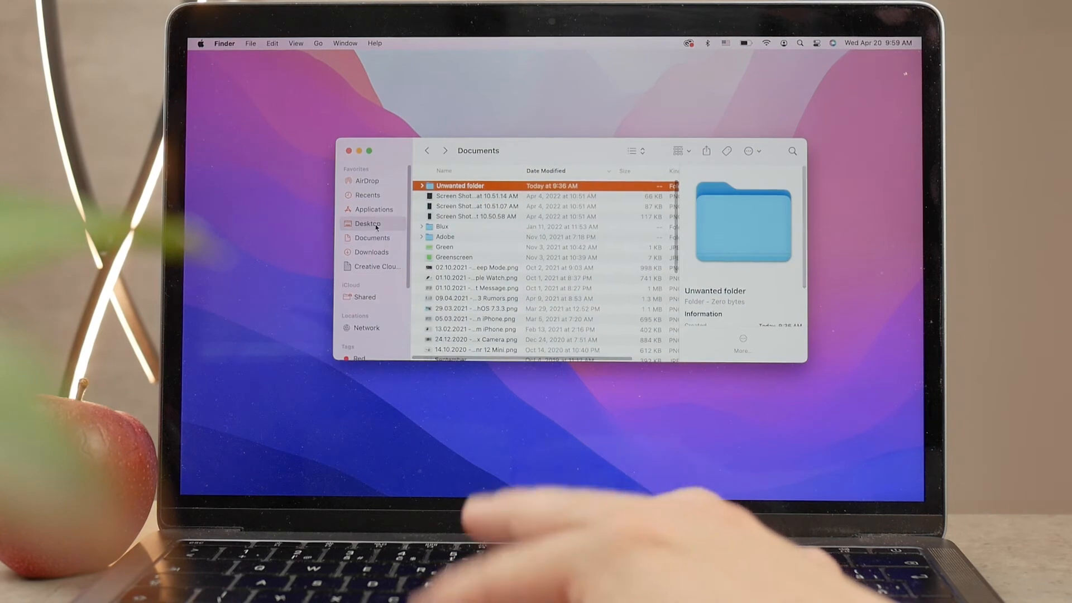
click(367, 224)
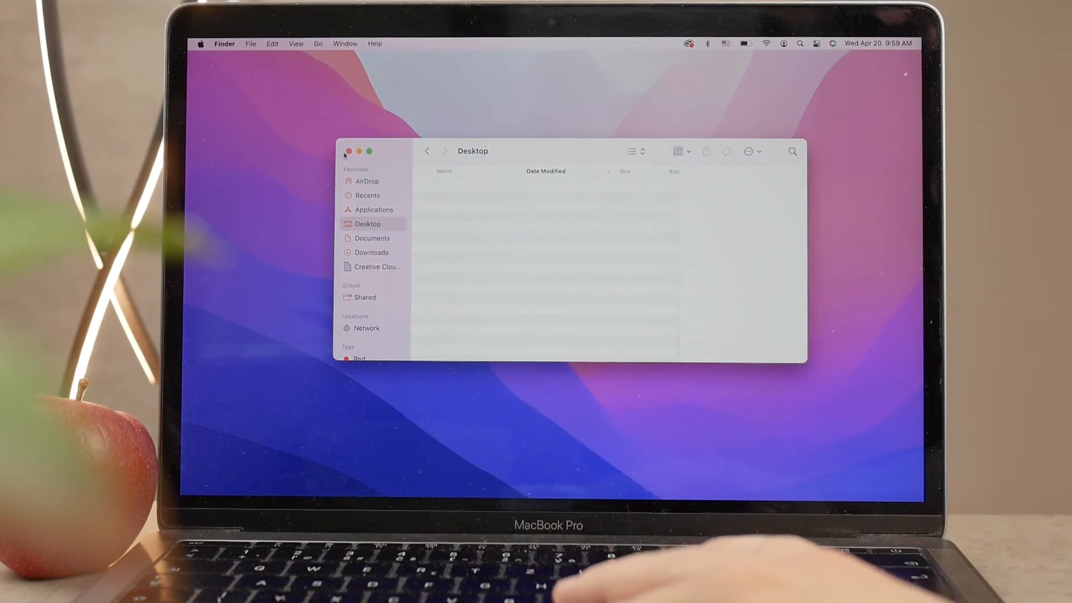
click(348, 152)
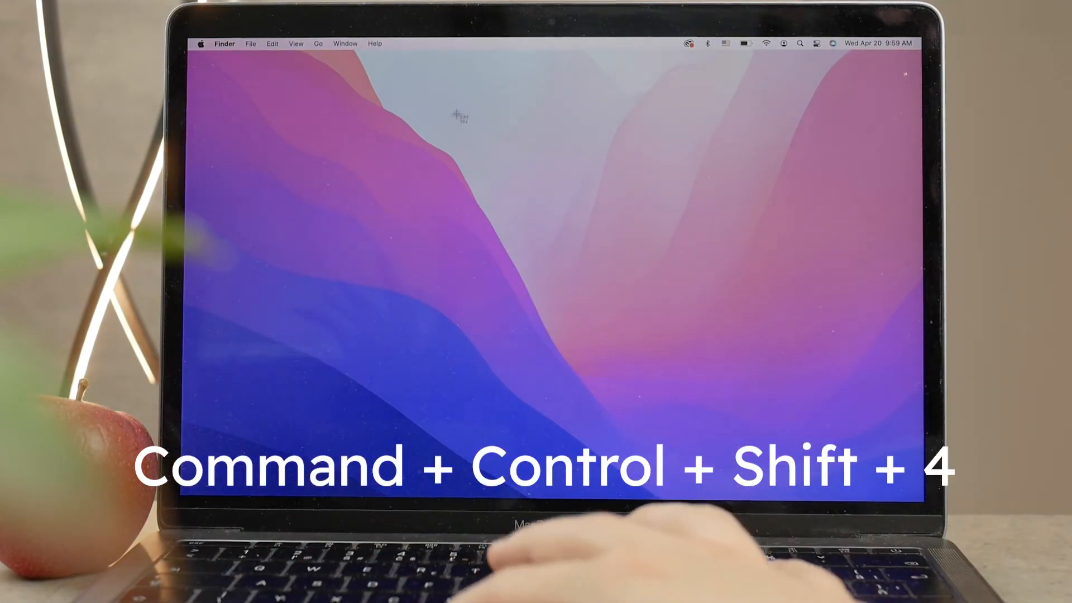
key(cmd+ctrl+shift+4)
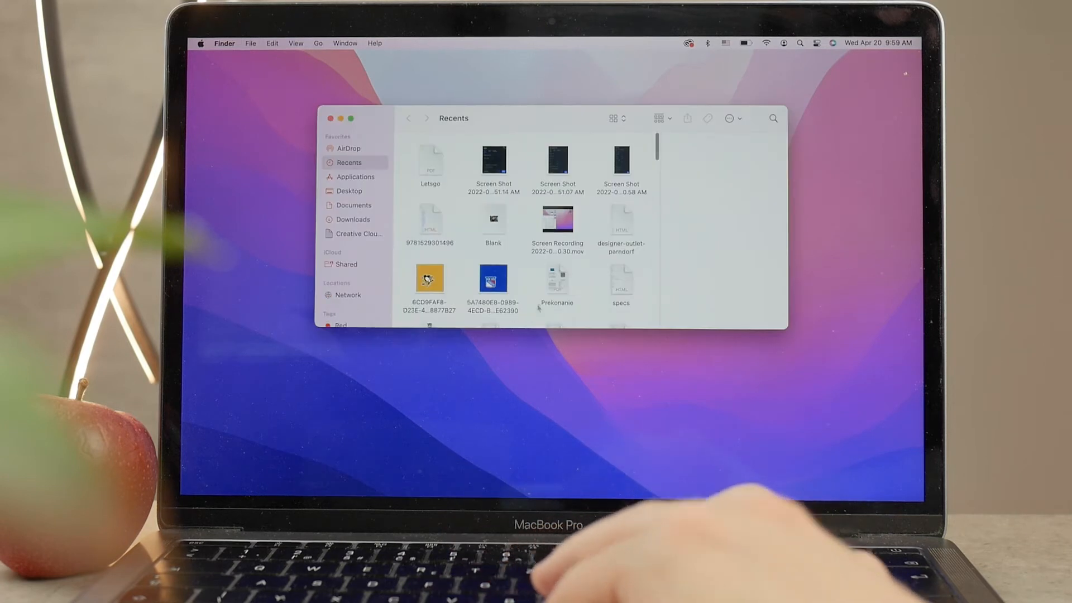
click(349, 191)
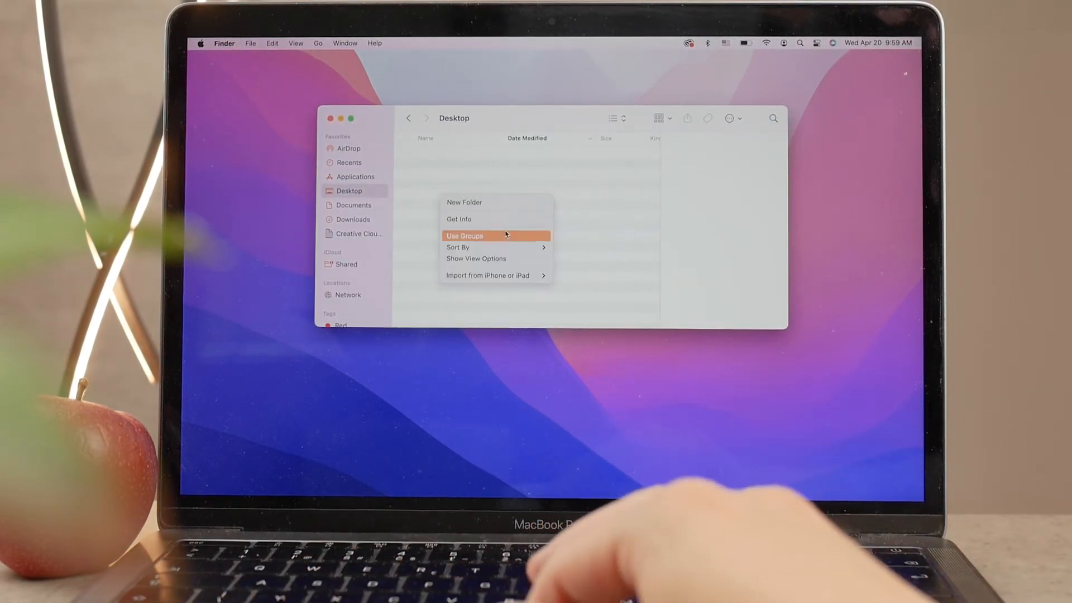
mouse_move(409, 161)
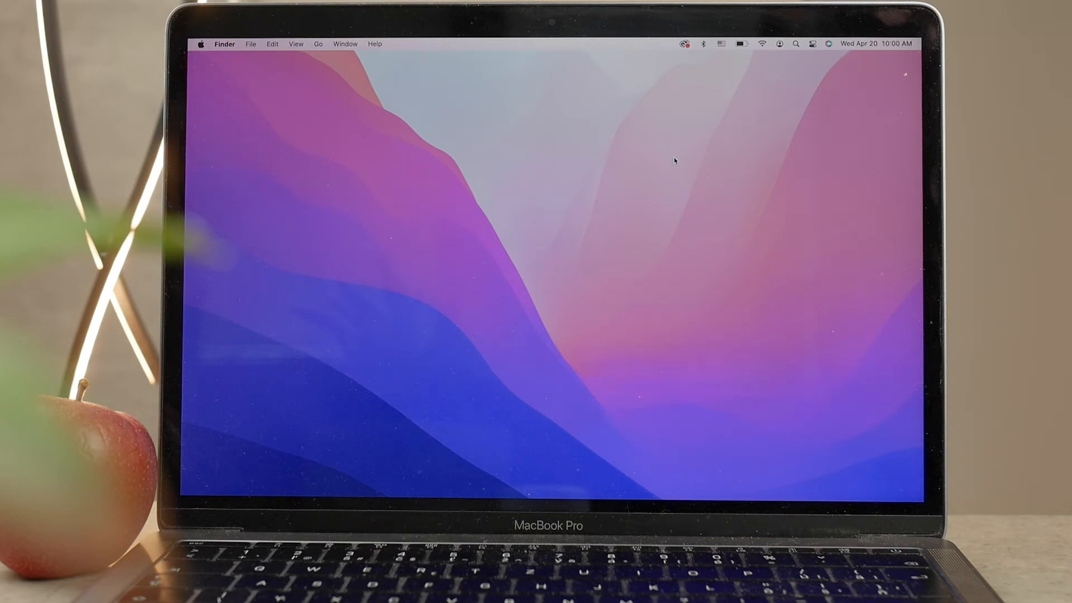
key(cmd+shift+5)
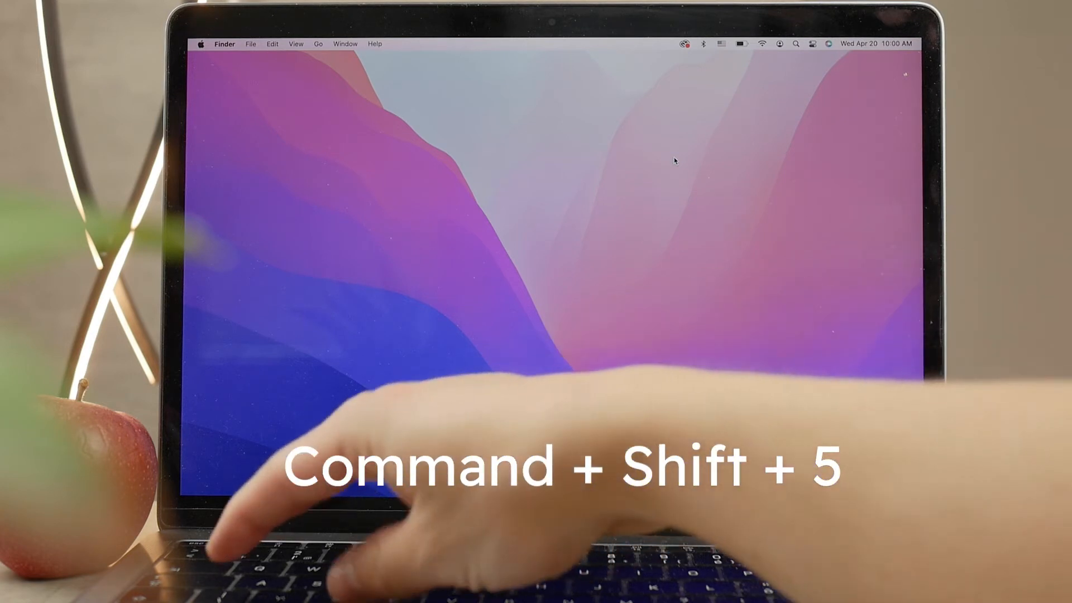
key(cmd+shift+5)
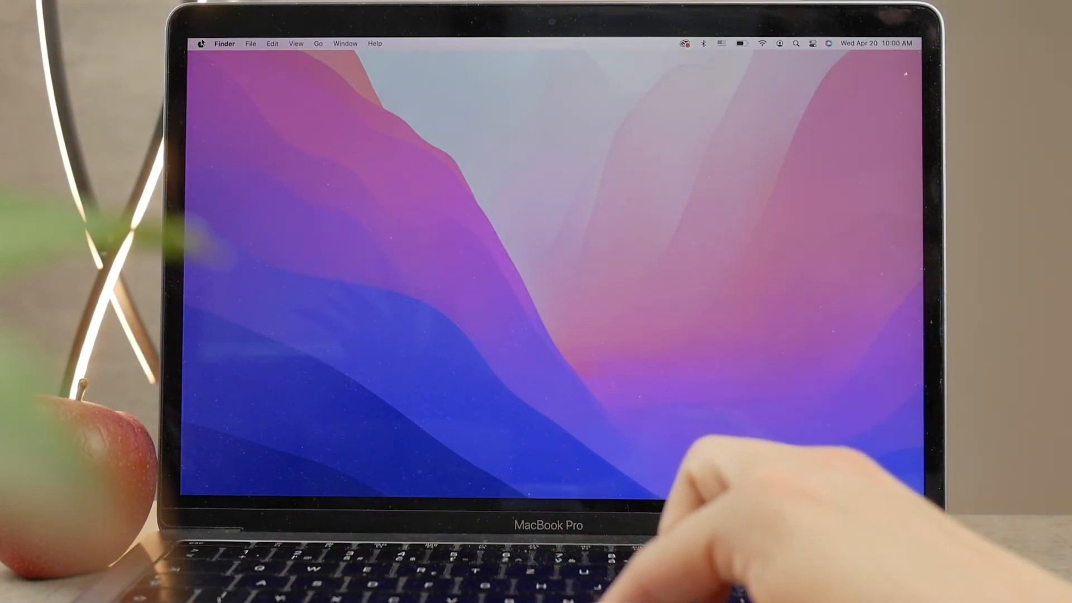
Step: Reach Keyboard > Shortcuts in System Preferences and show the Screenshots category's five capture shortcuts
click(203, 44)
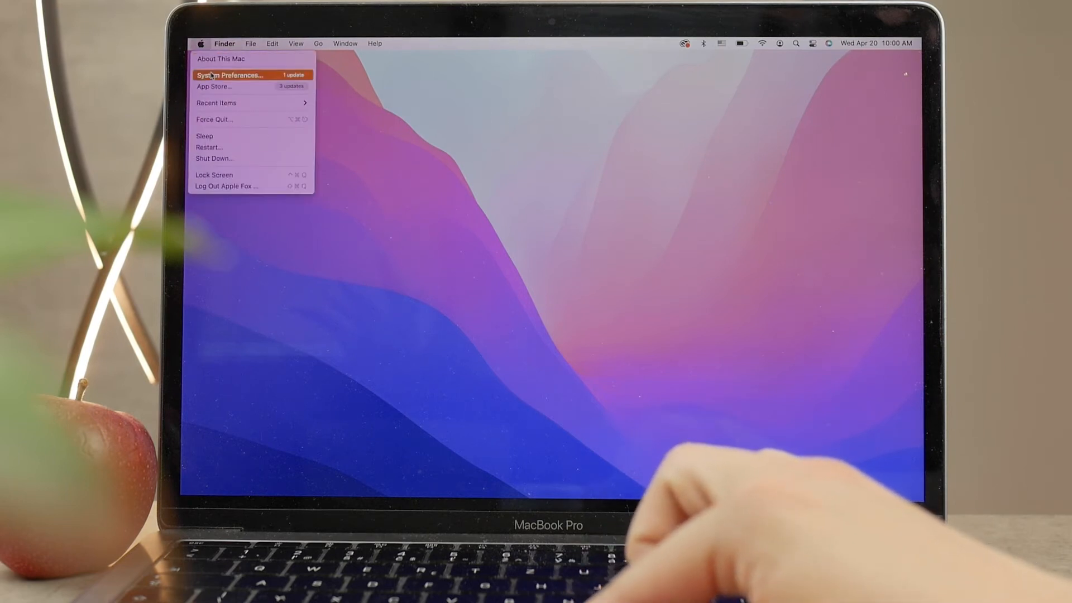
click(239, 75)
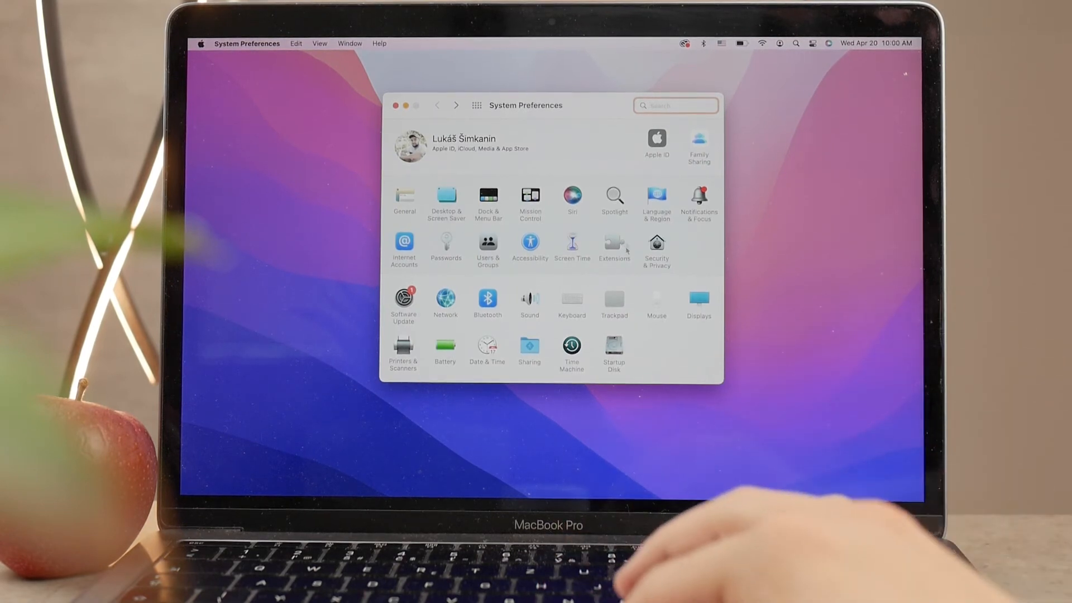
click(573, 299)
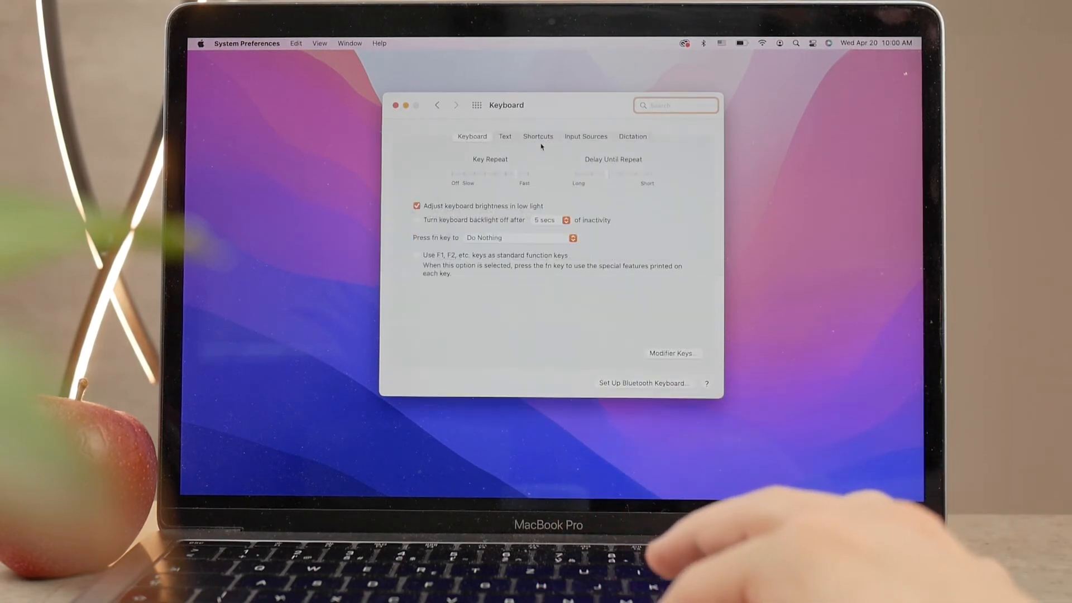
click(537, 137)
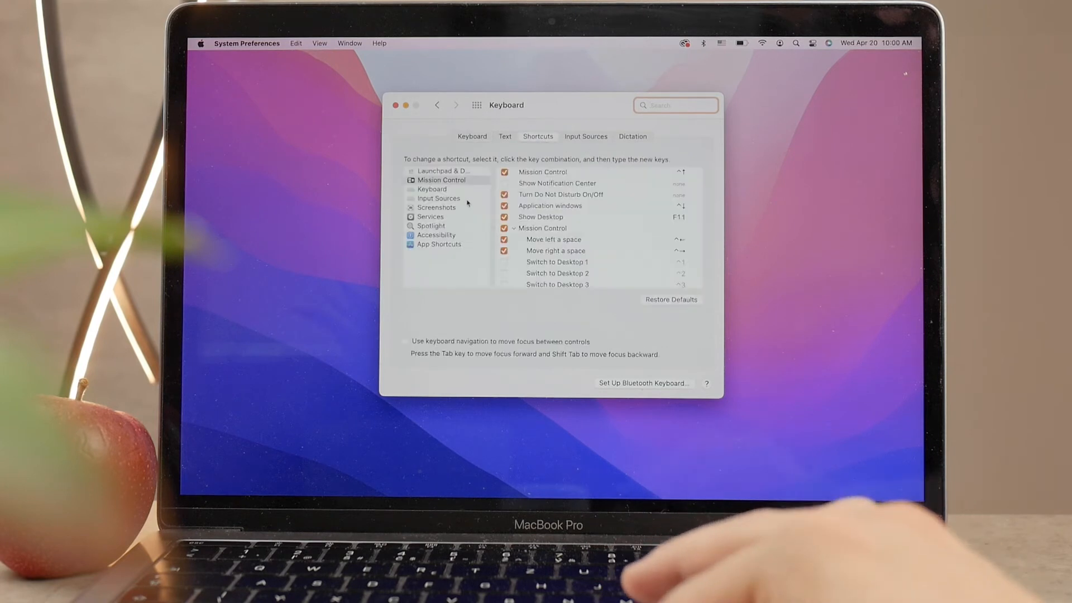
click(435, 208)
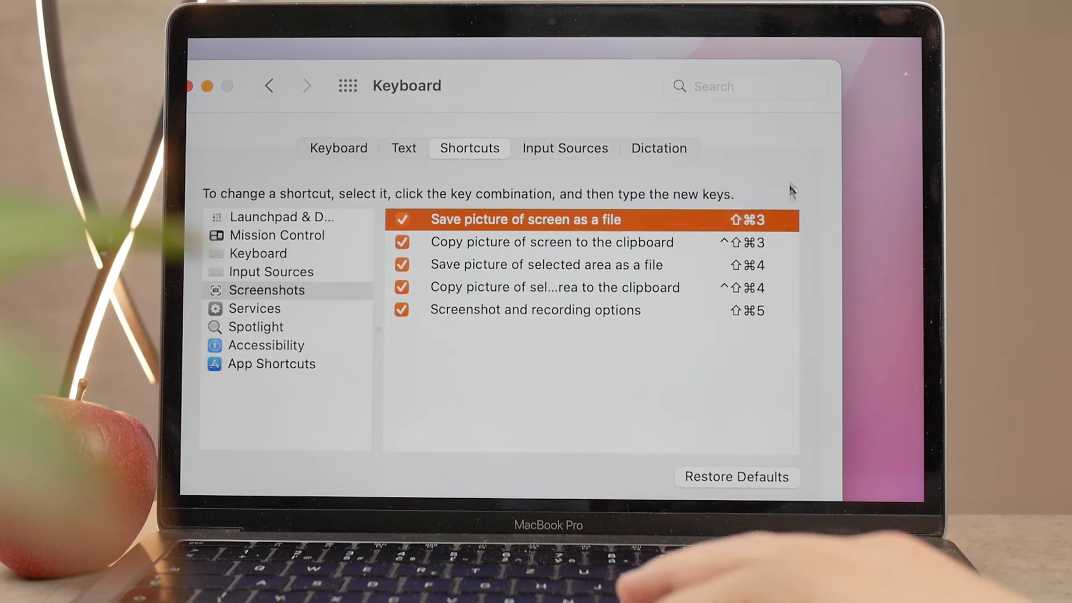
mouse_move(667, 109)
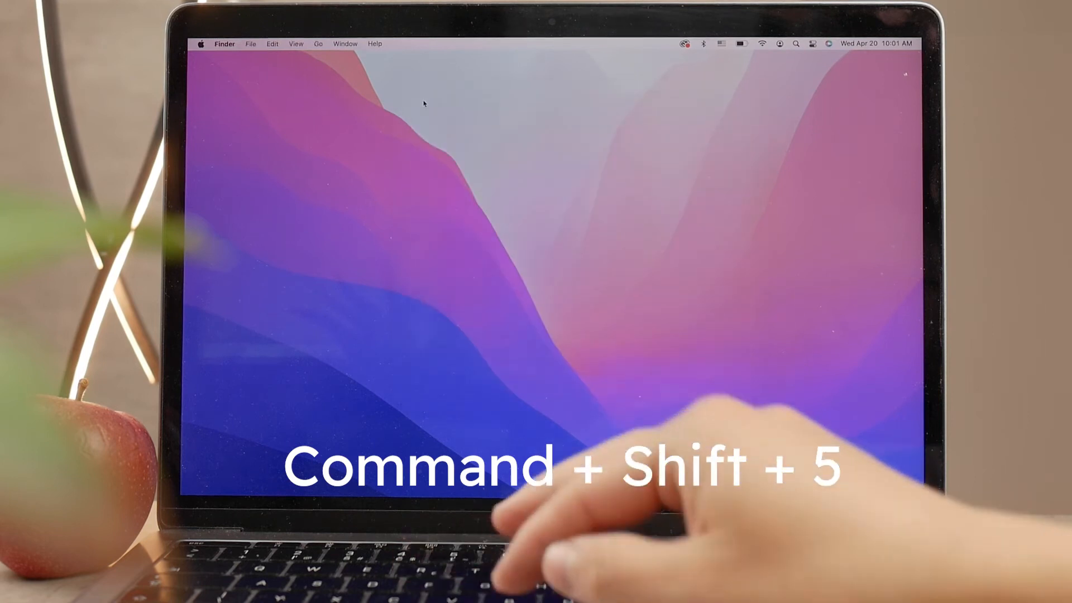
Step: Launch the Screenshot utility from Launchpad's Other folder so its toolbar appears
key(cmd+shift+5)
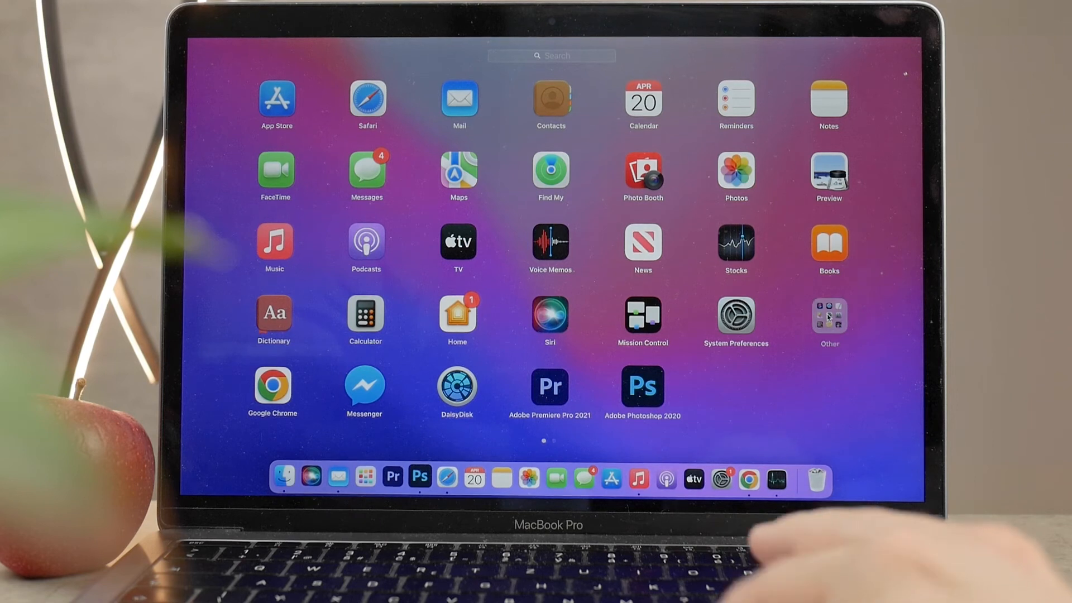
click(829, 318)
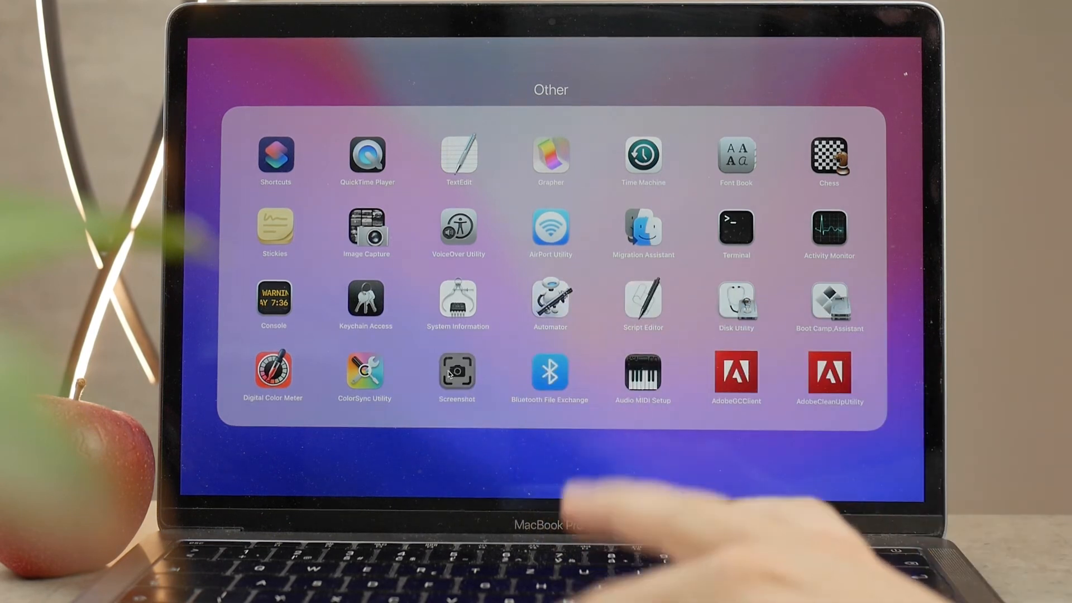
click(456, 373)
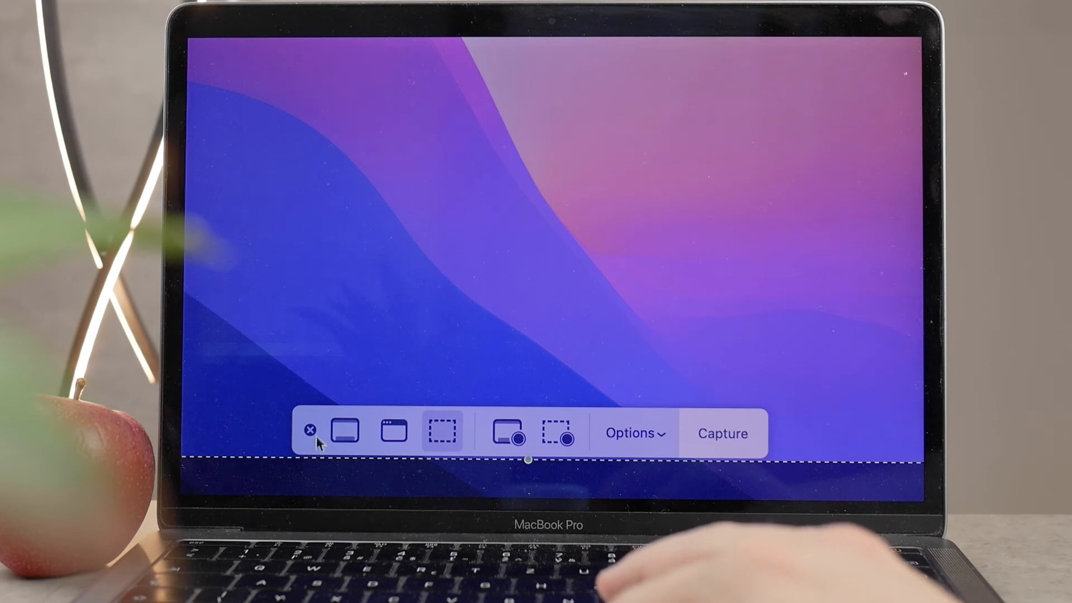
mouse_move(347, 435)
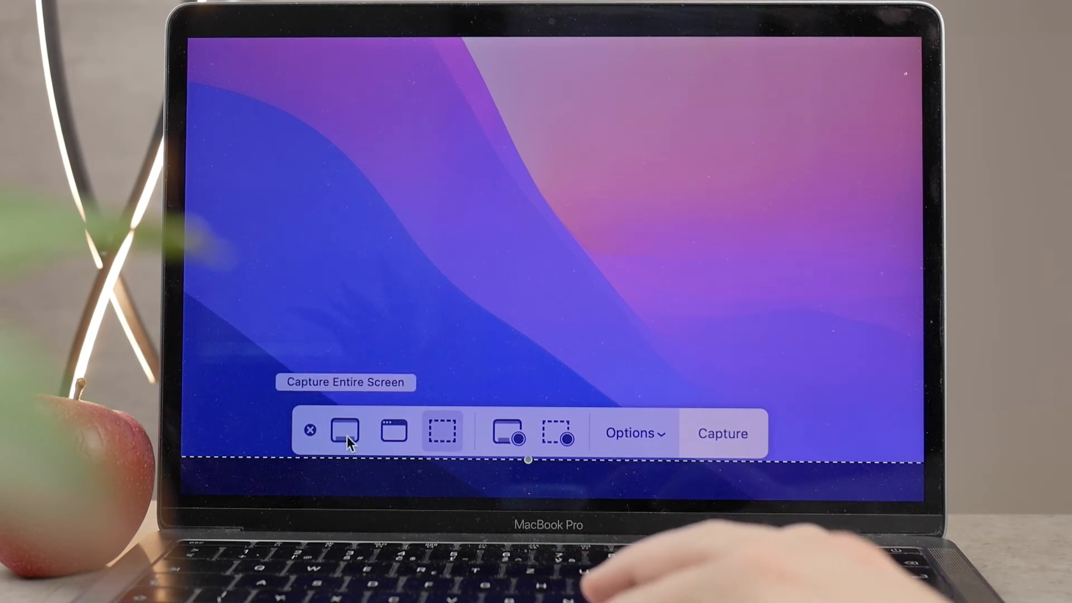
mouse_move(375, 444)
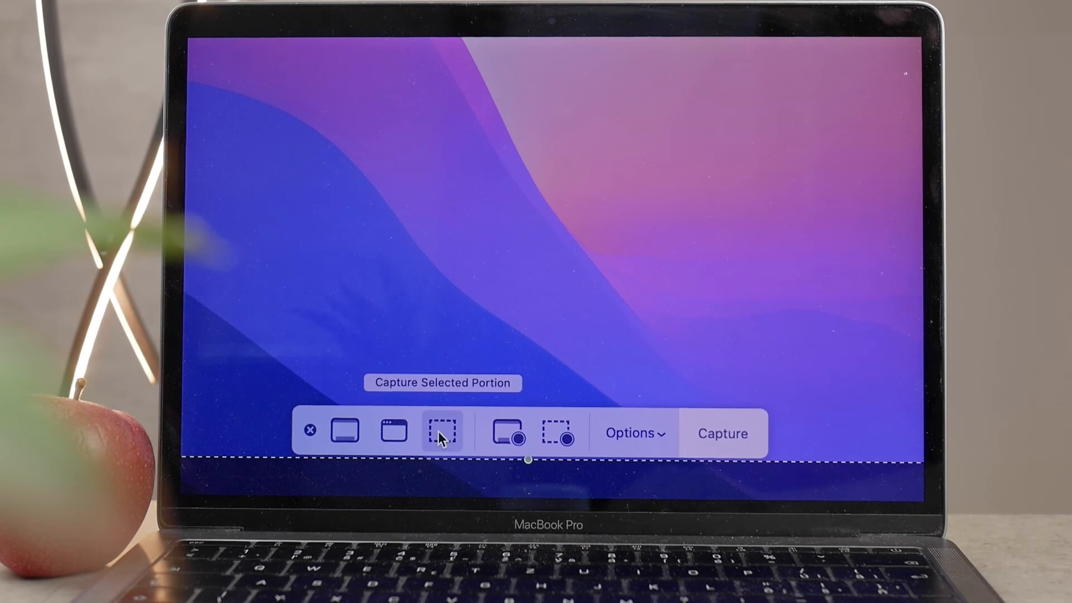
mouse_move(482, 433)
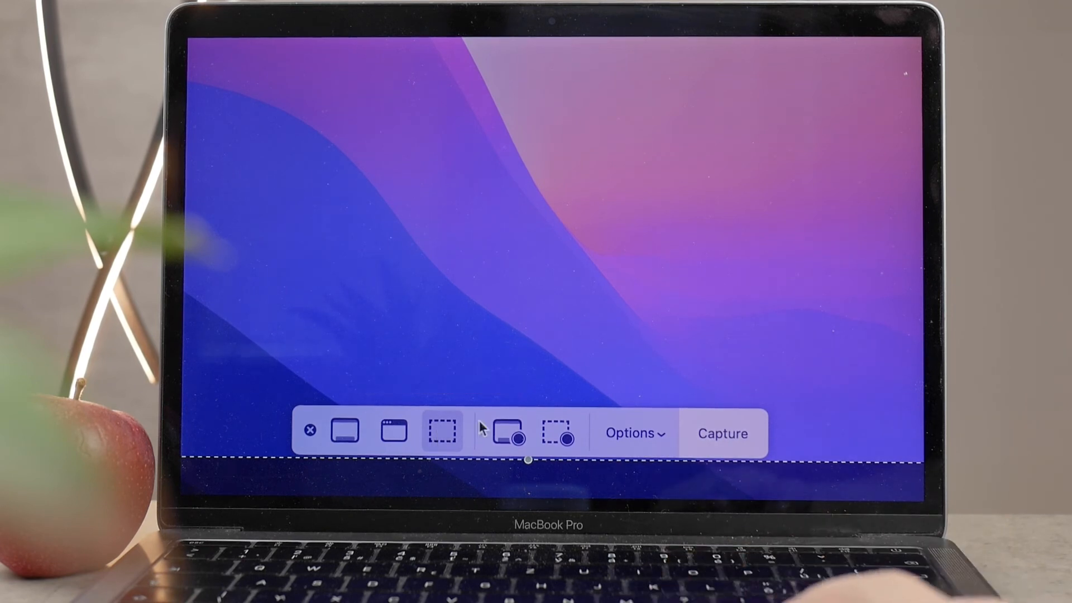
mouse_move(442, 434)
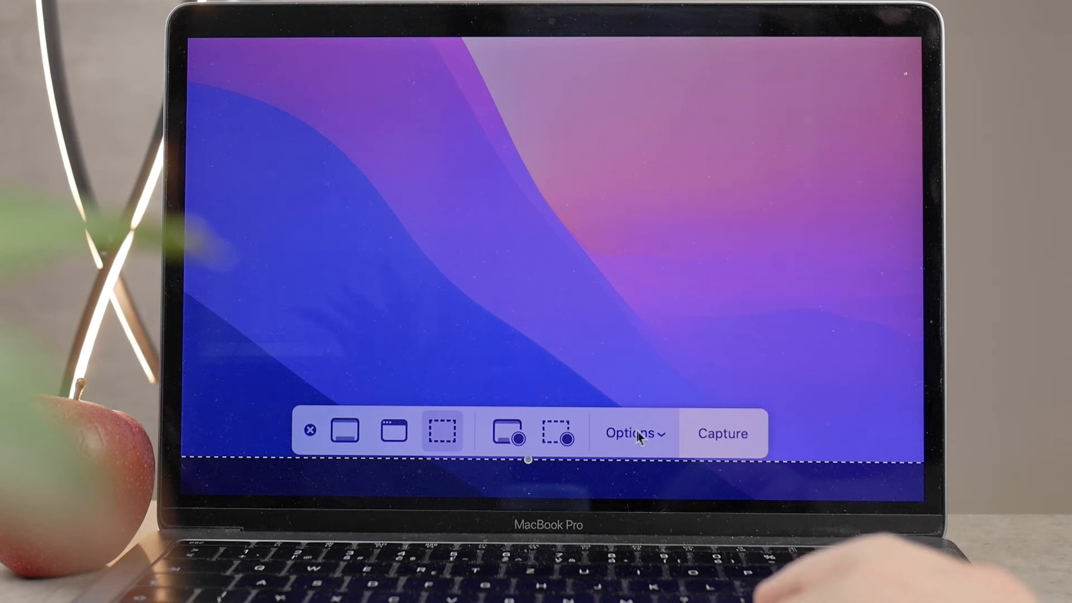
click(635, 433)
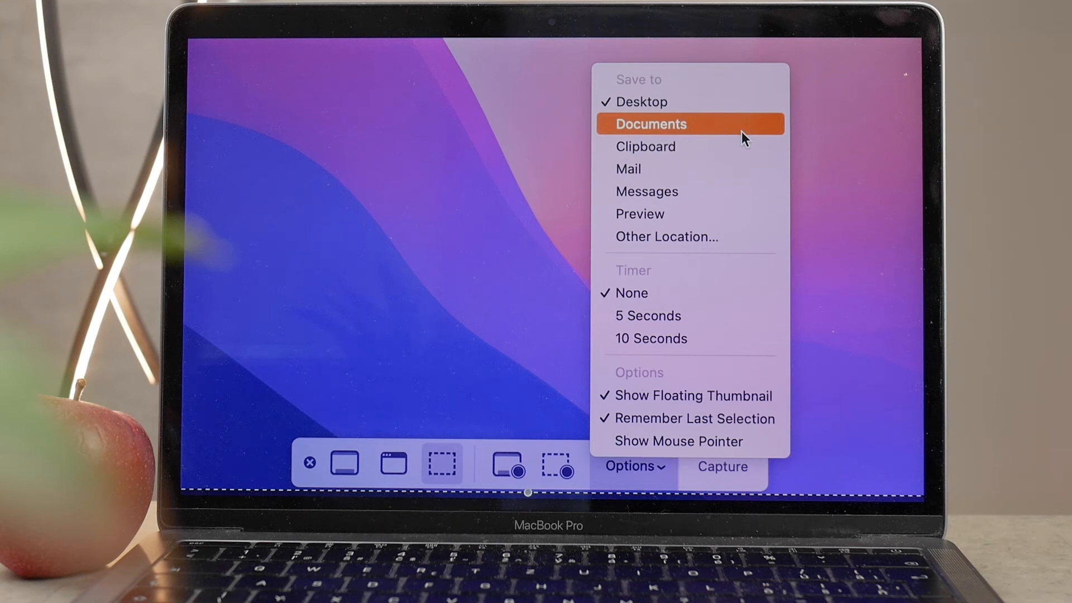
mouse_move(729, 239)
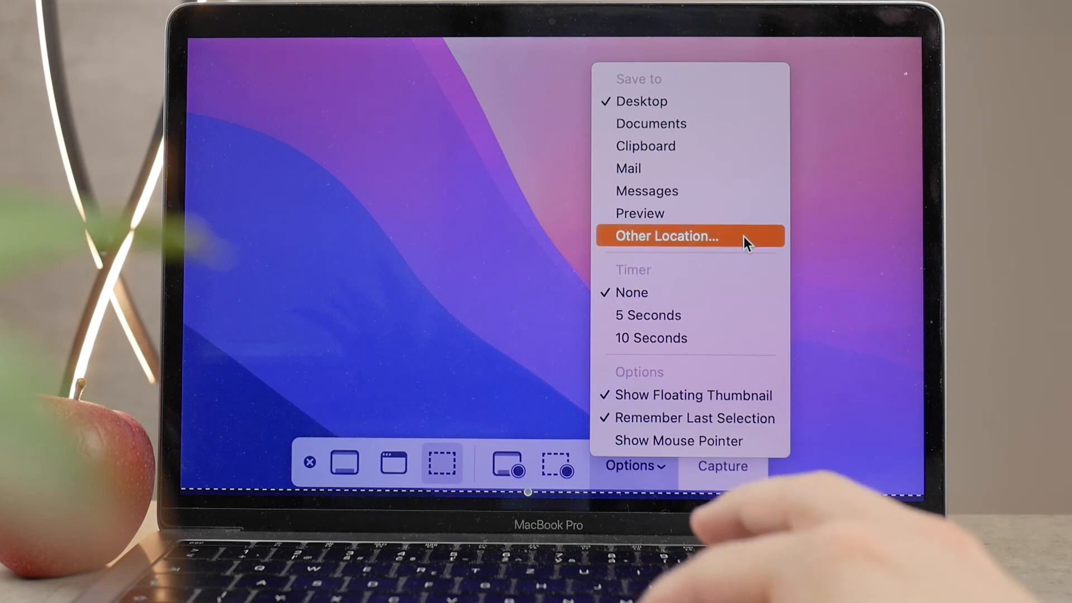
click(690, 236)
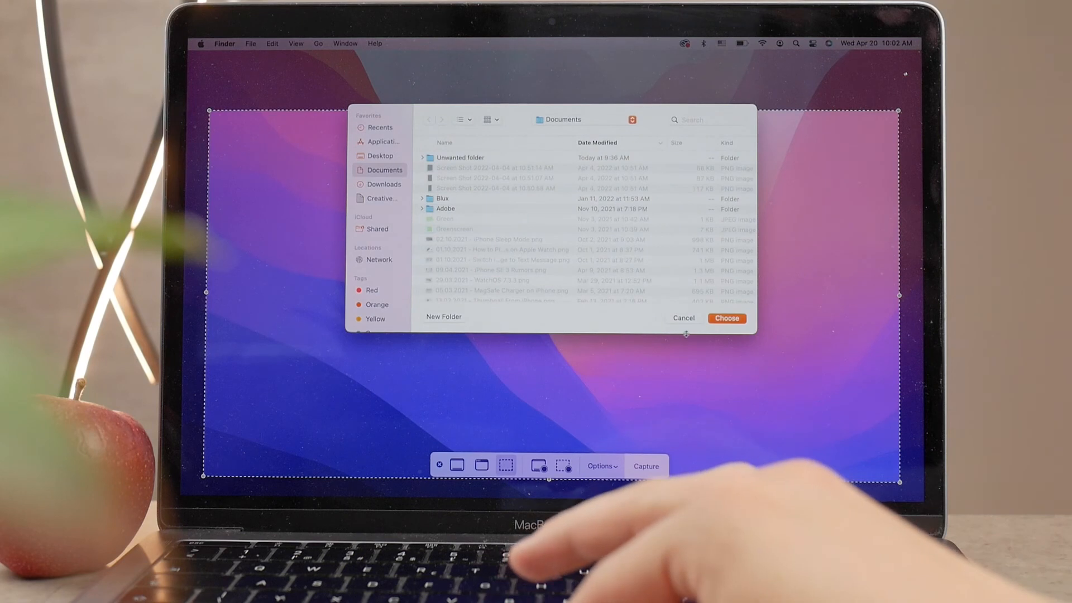
click(683, 318)
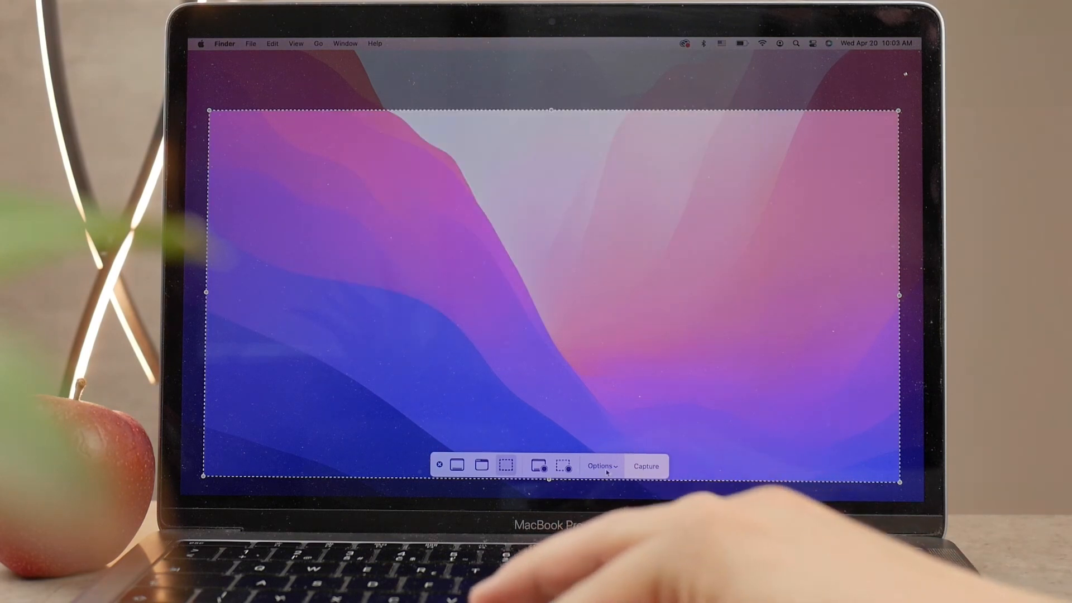
Step: In the capture Options, leave Show Floating Thumbnail on and enable Show Mouse Pointer
click(600, 466)
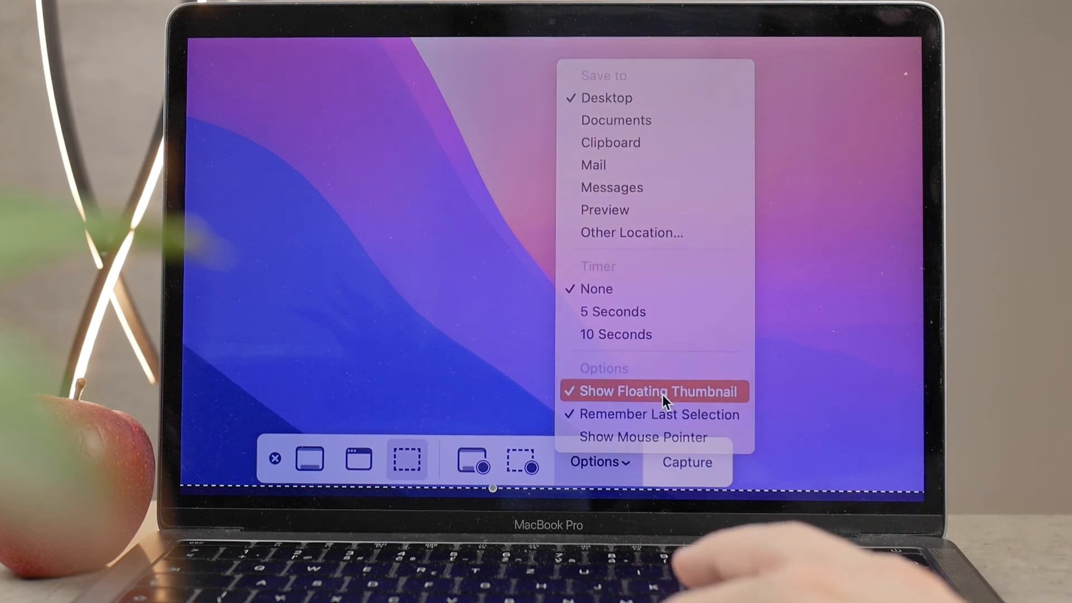
click(659, 392)
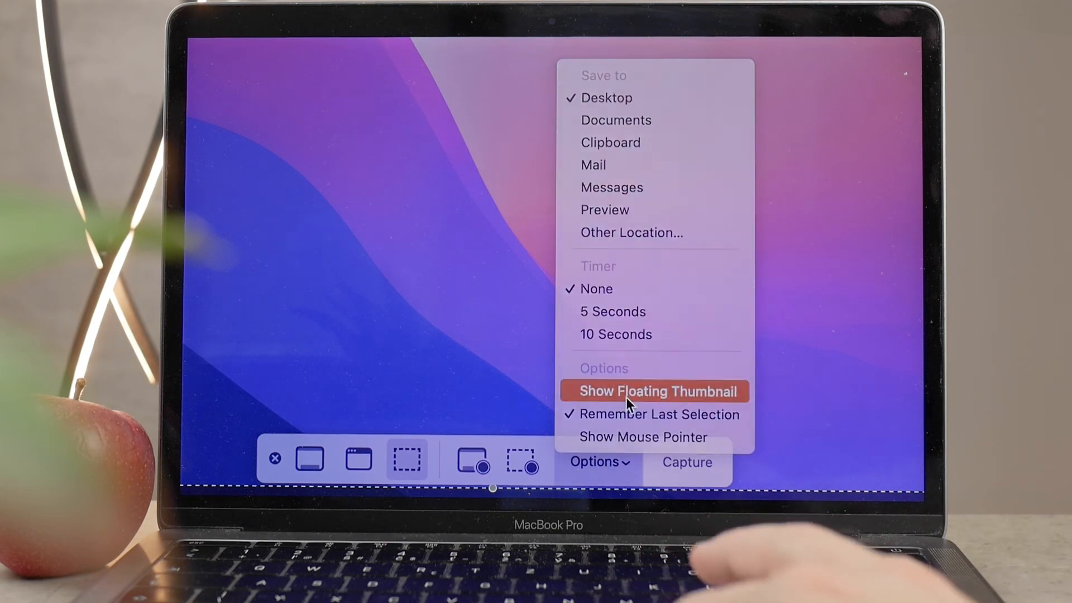
click(659, 391)
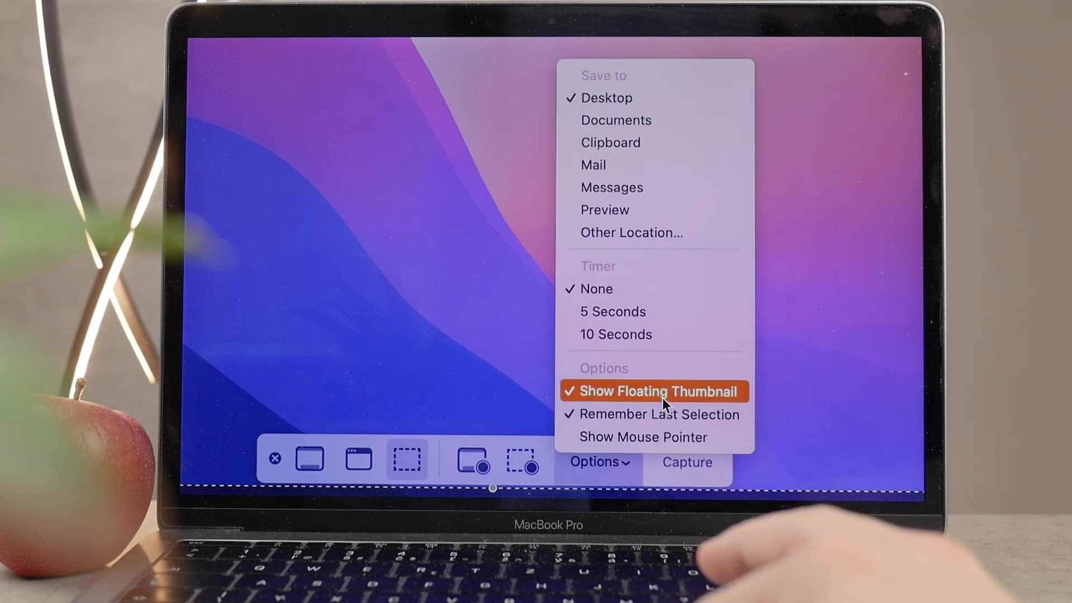
mouse_move(667, 438)
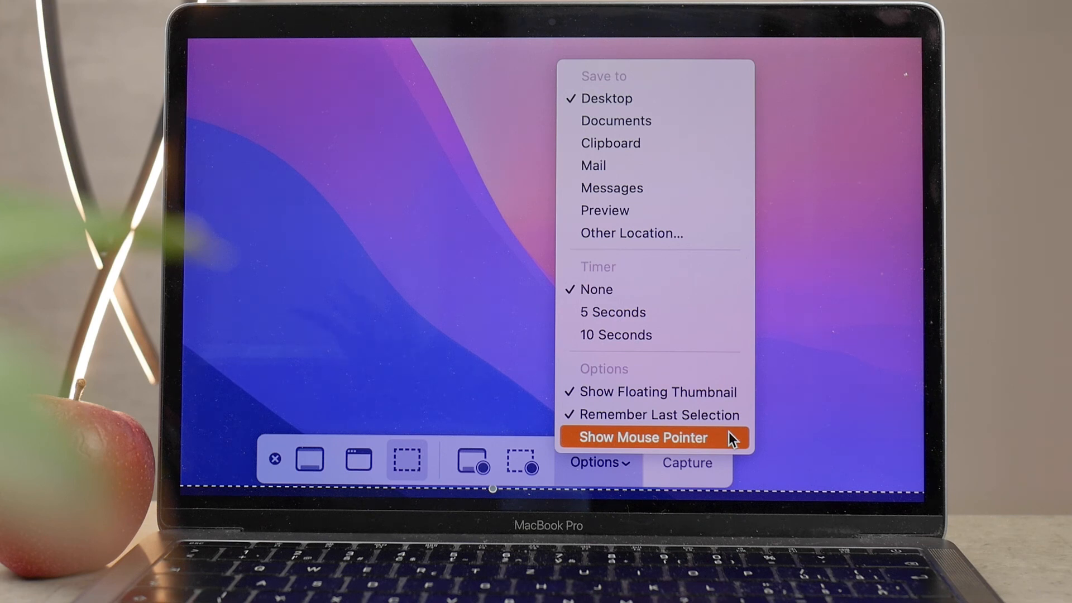
click(644, 437)
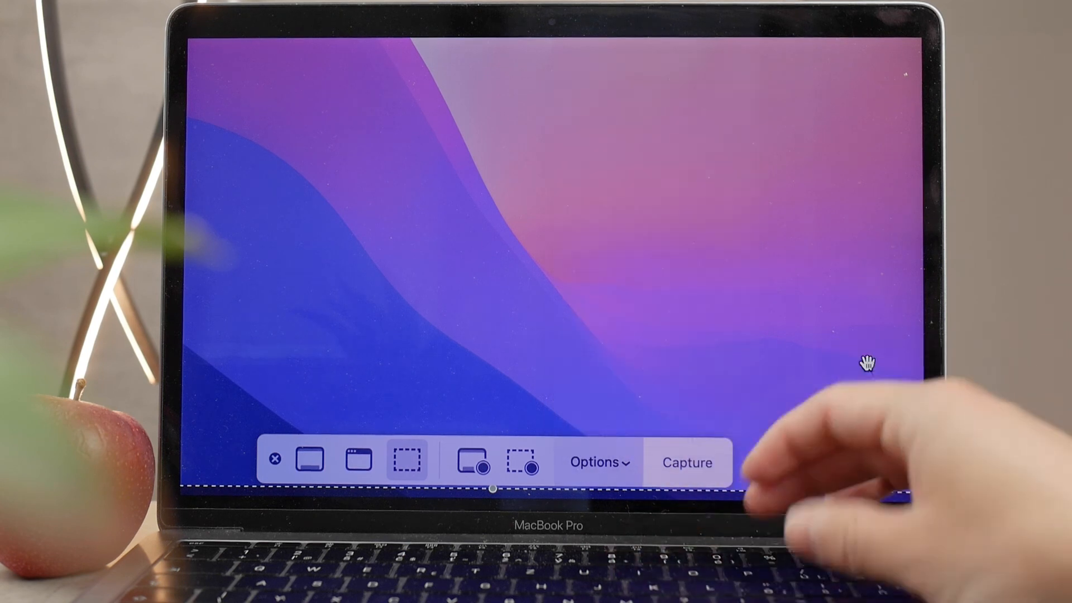